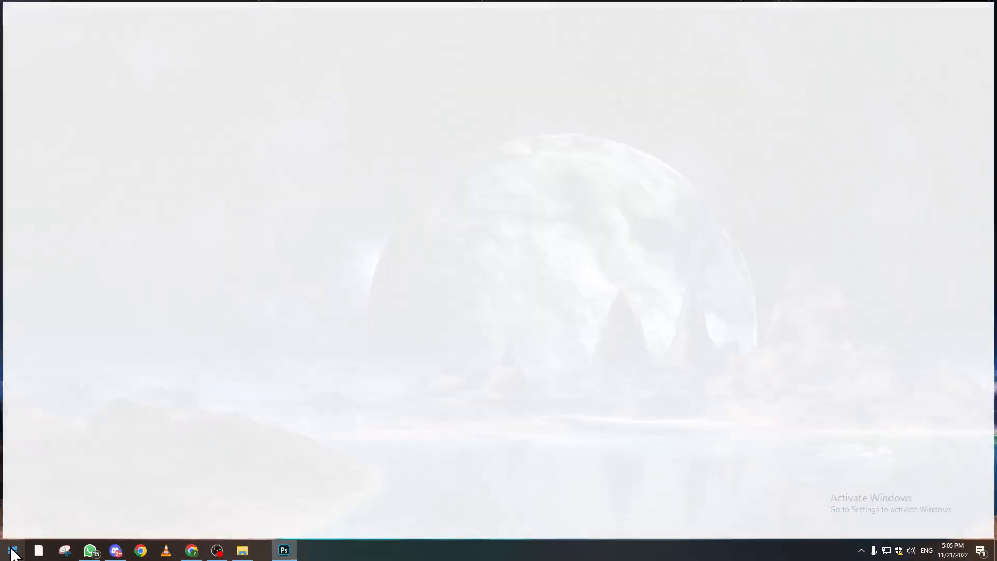
# - Launch Photoshop from the taskbar and show the File menu commands
pyautogui.click(283, 550)
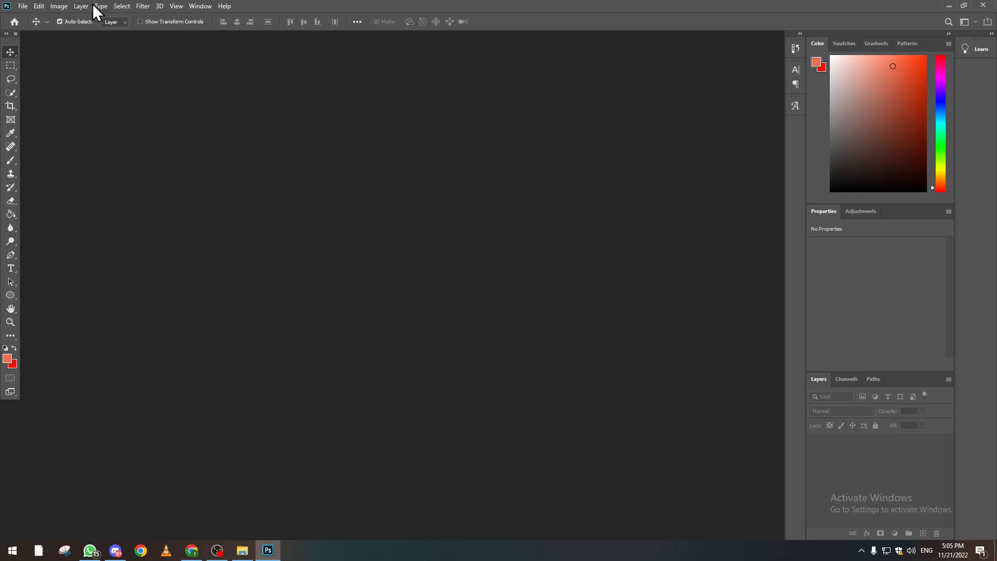
pyautogui.click(29, 6)
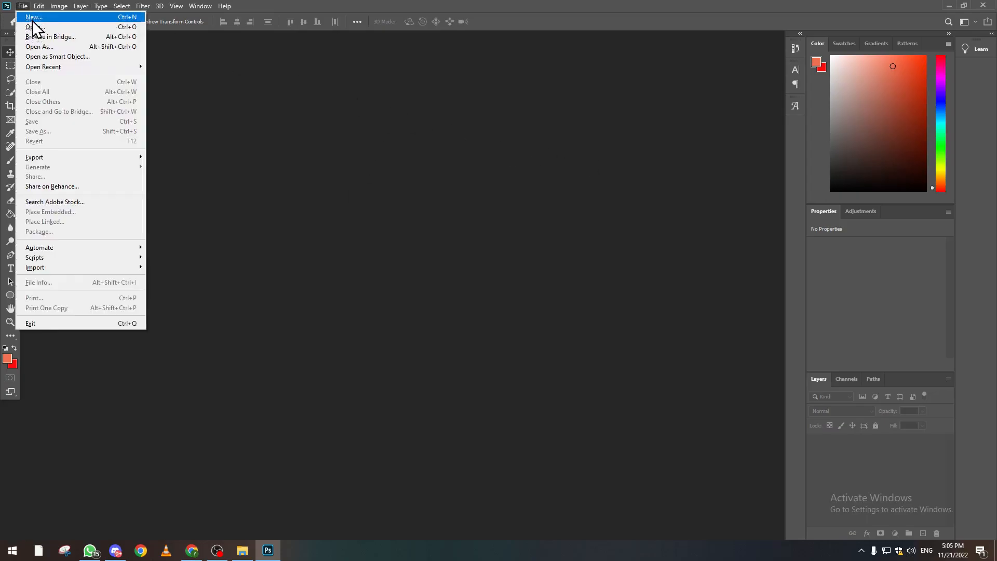
# - Open the moon landscape photo and convert its Background into unlocked Layer 0
pyautogui.click(31, 29)
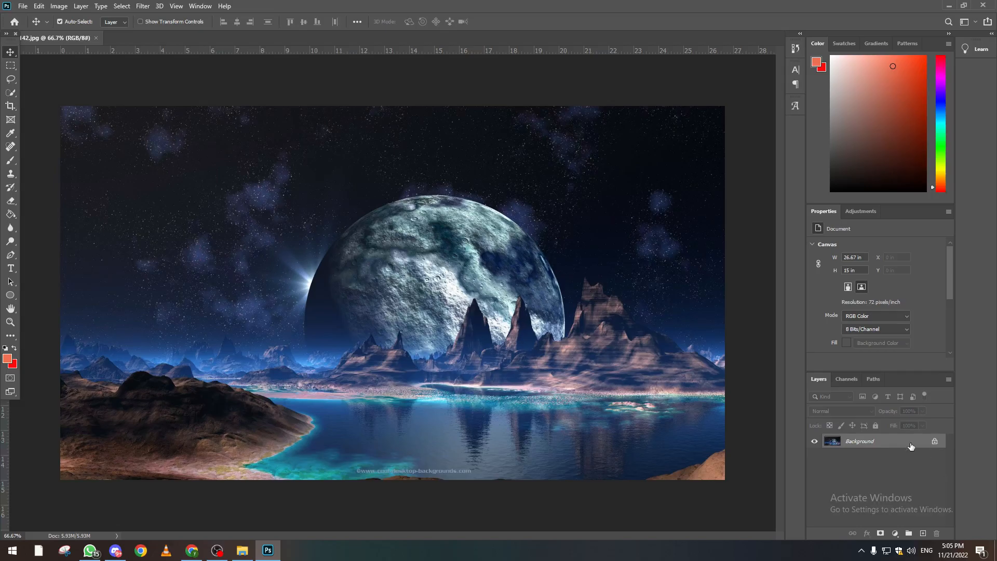
pyautogui.moveTo(914, 445)
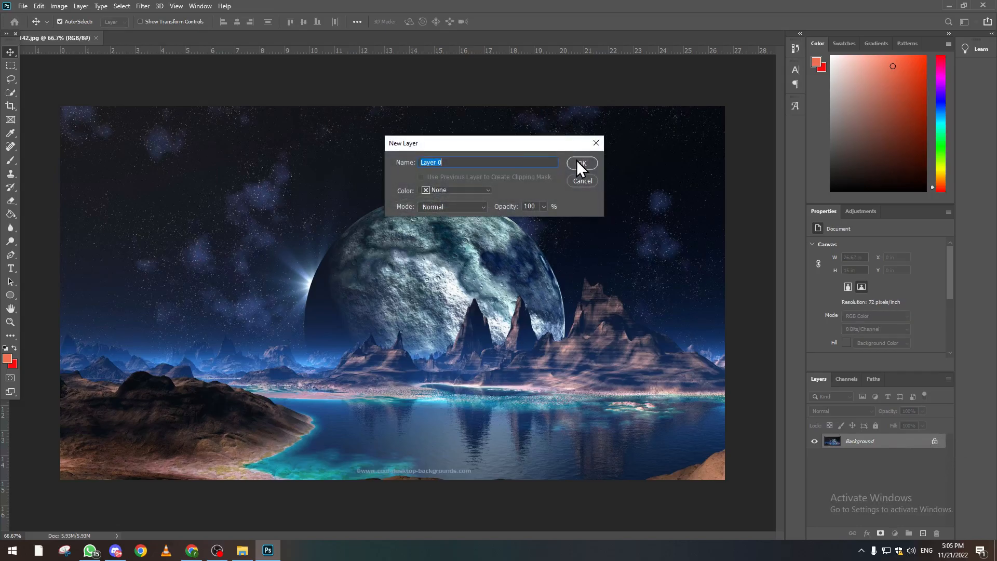
pyautogui.click(581, 163)
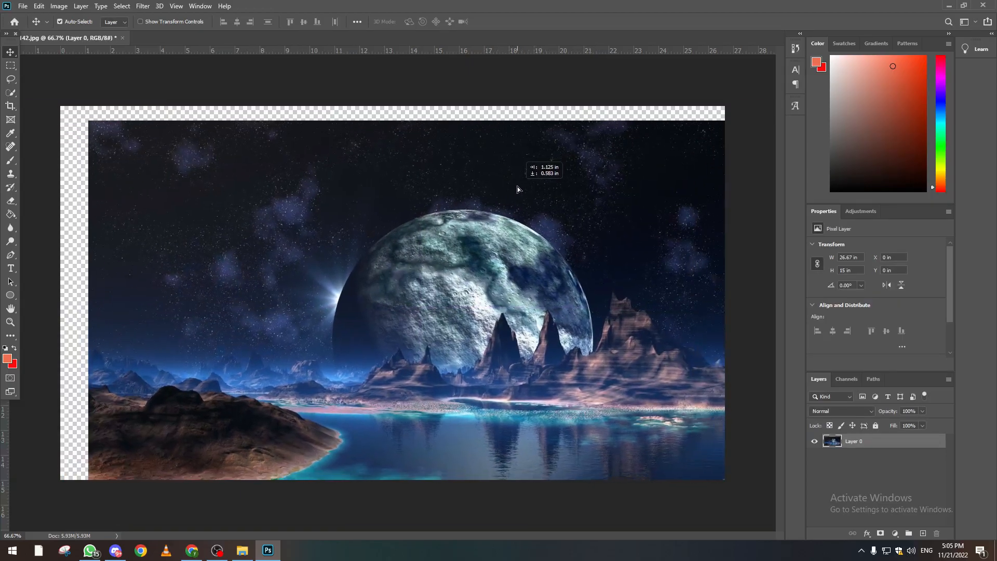
pyautogui.moveTo(517, 189); pyautogui.dragTo(495, 176)
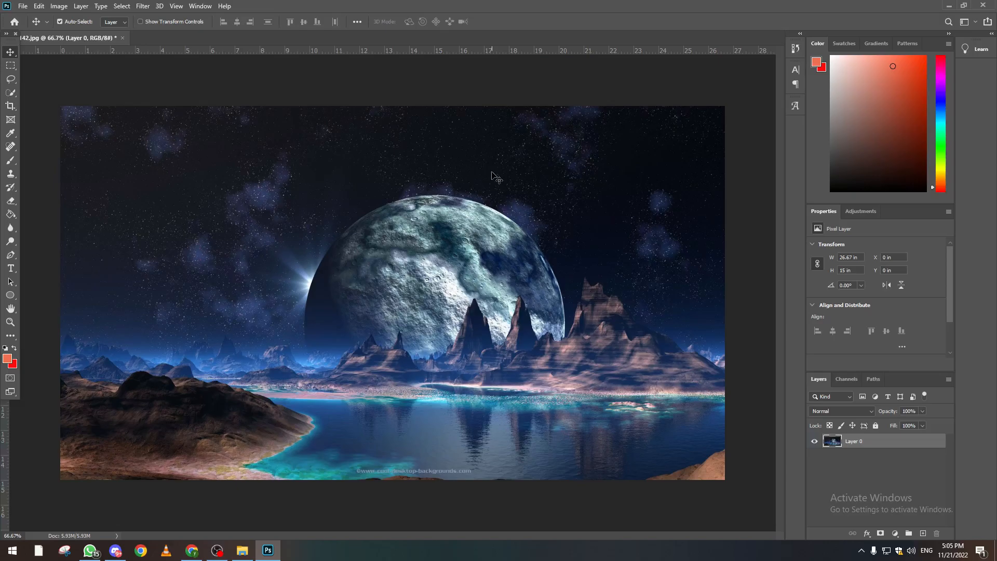
pyautogui.moveTo(428, 214)
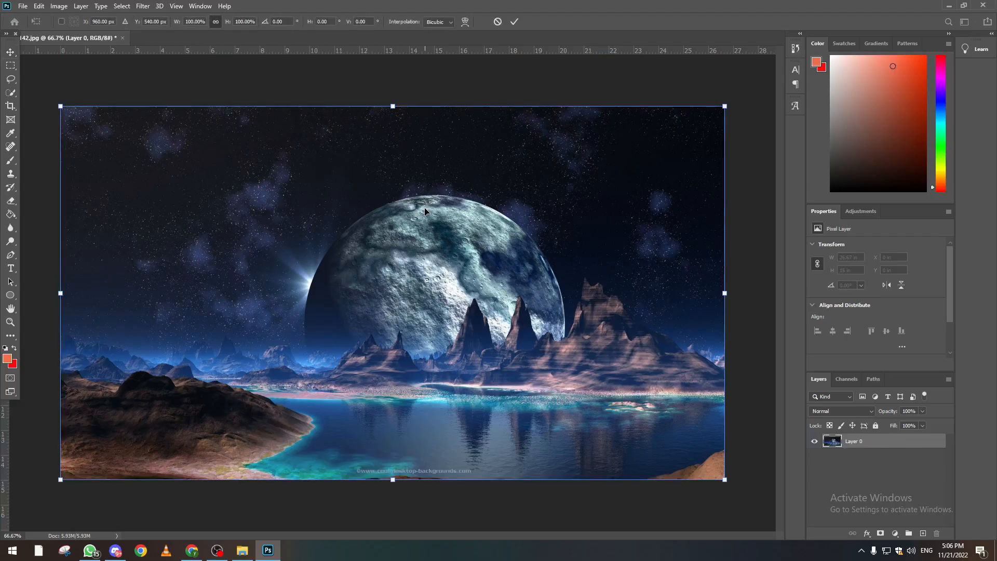
pyautogui.moveTo(739, 113)
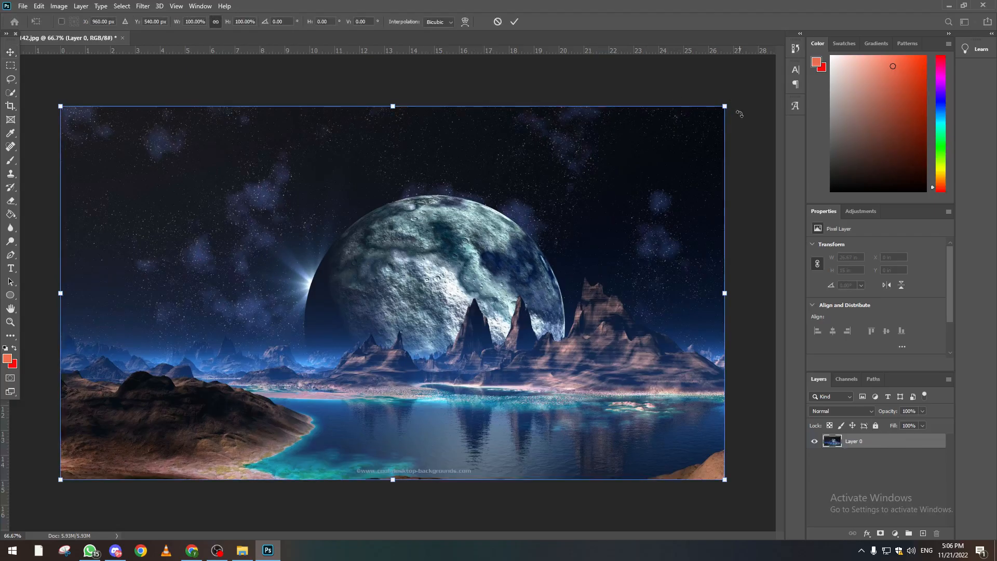
# - Free-transform Layer 0 about 180° upside down, commit, and nudge it slightly
pyautogui.moveTo(738, 111); pyautogui.dragTo(198, 404)
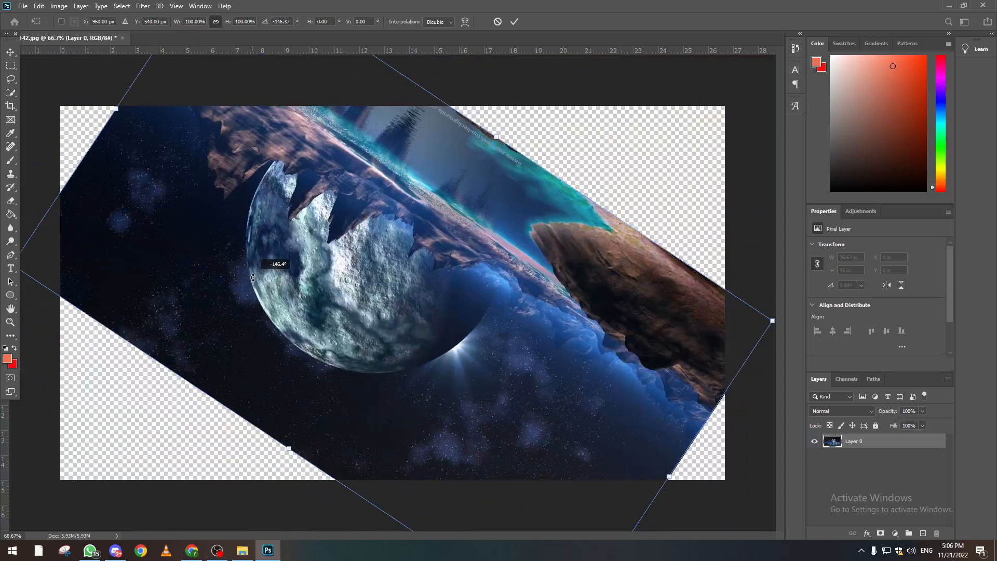
pyautogui.press('Enter')
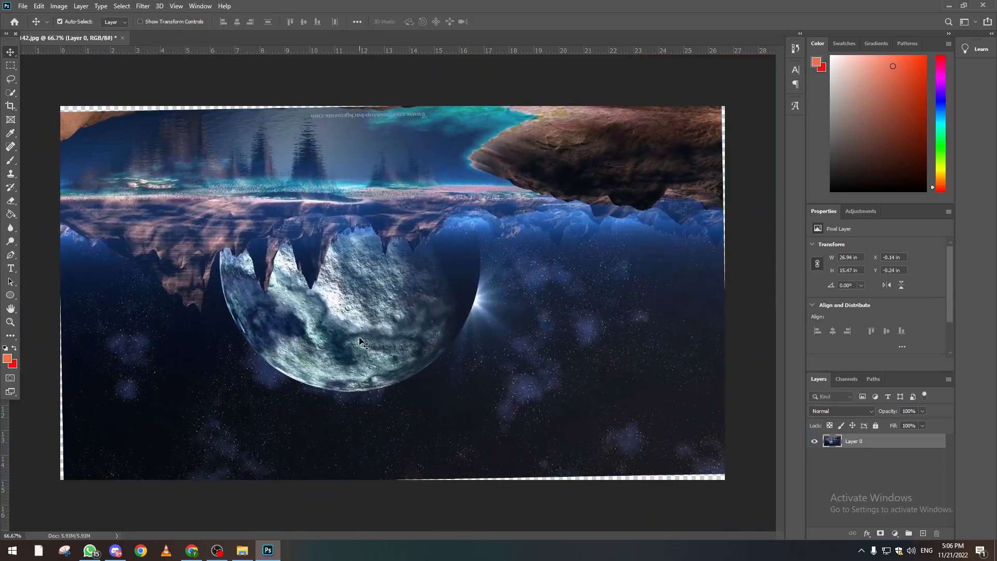
pyautogui.moveTo(362, 341); pyautogui.dragTo(398, 351)
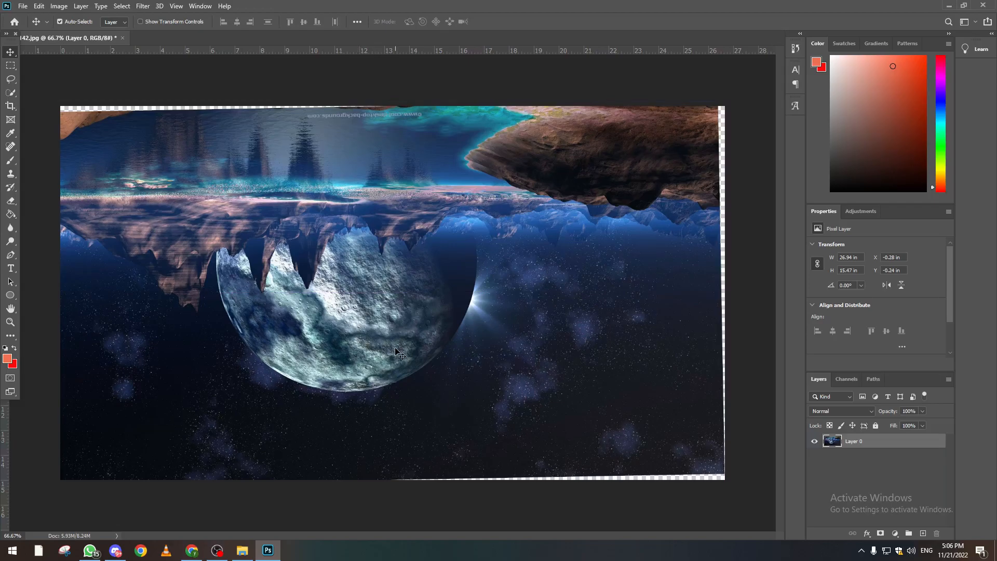
pyautogui.moveTo(446, 361)
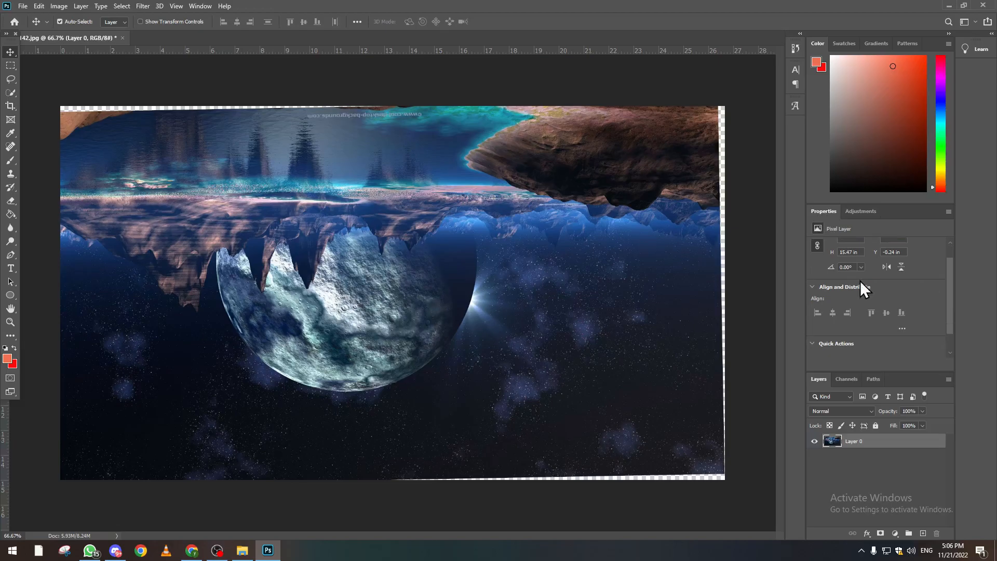
# - Reset Layer 0's rotation to 0° so the landscape is upright again
pyautogui.click(861, 267)
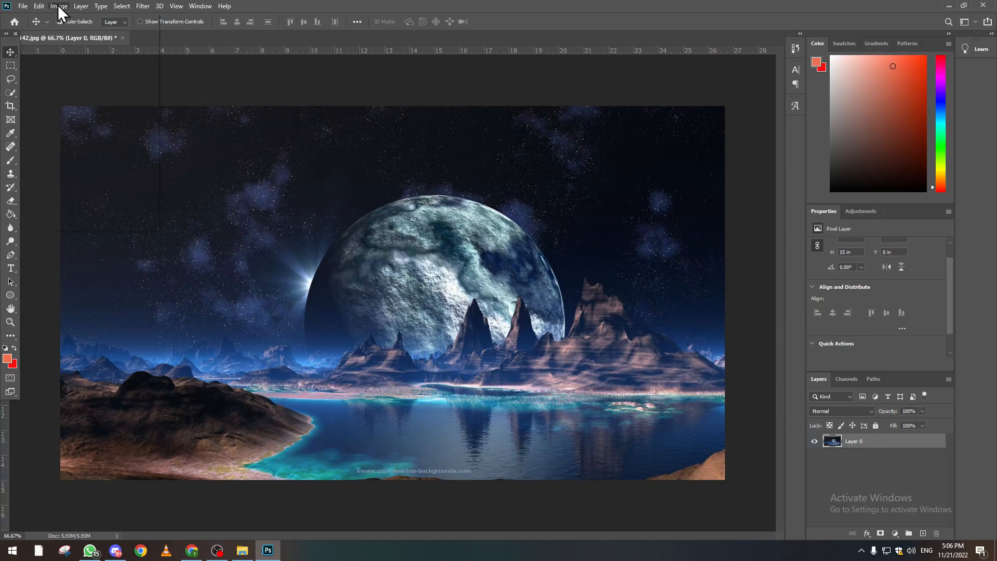
pyautogui.click(39, 6)
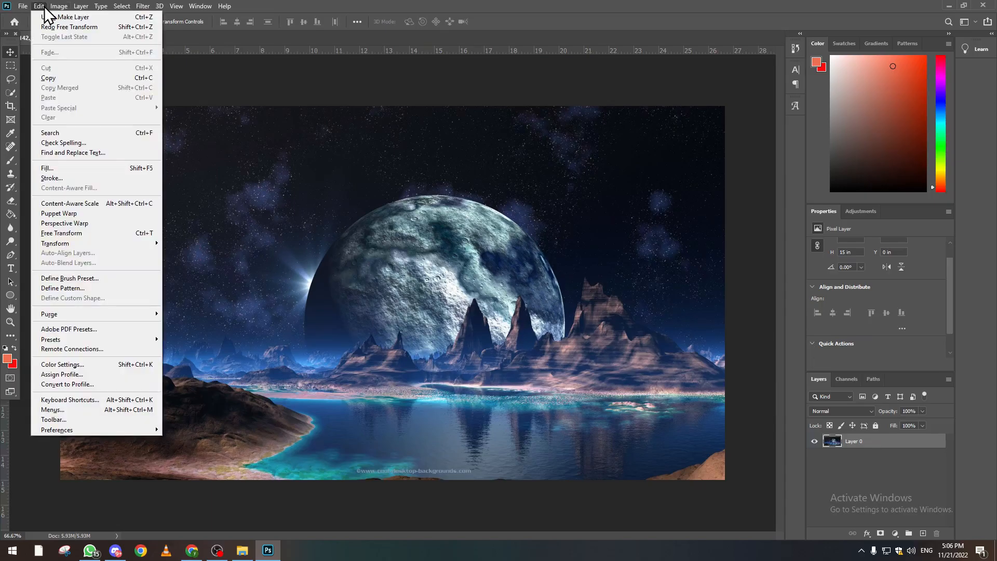
pyautogui.moveTo(50, 10)
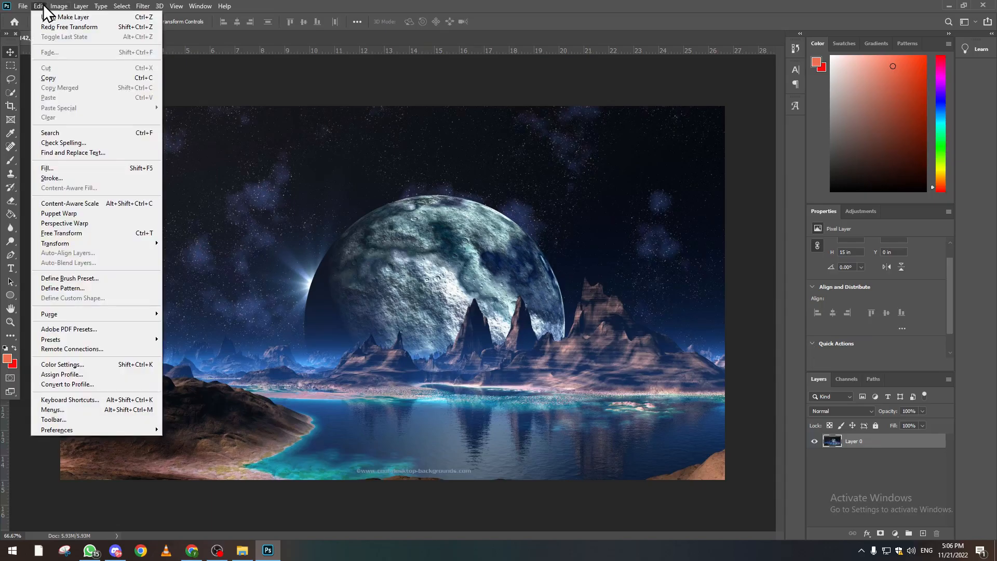
pyautogui.moveTo(55, 243)
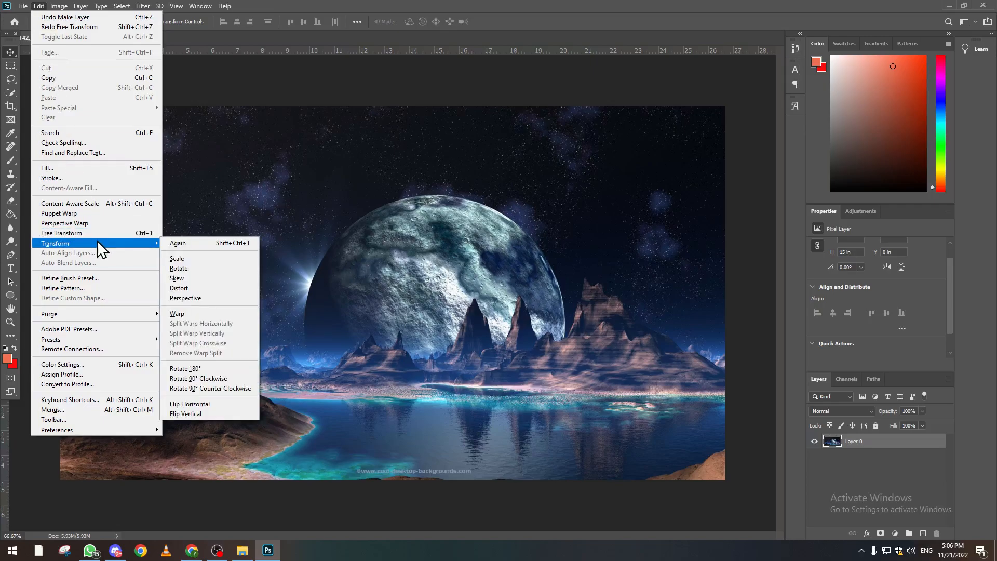
pyautogui.click(186, 413)
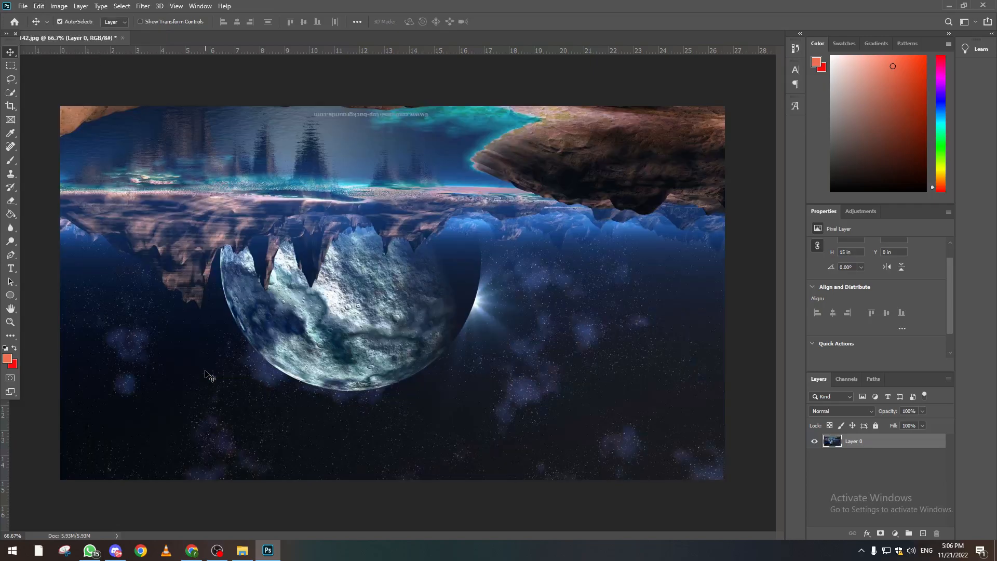
pyautogui.click(36, 6)
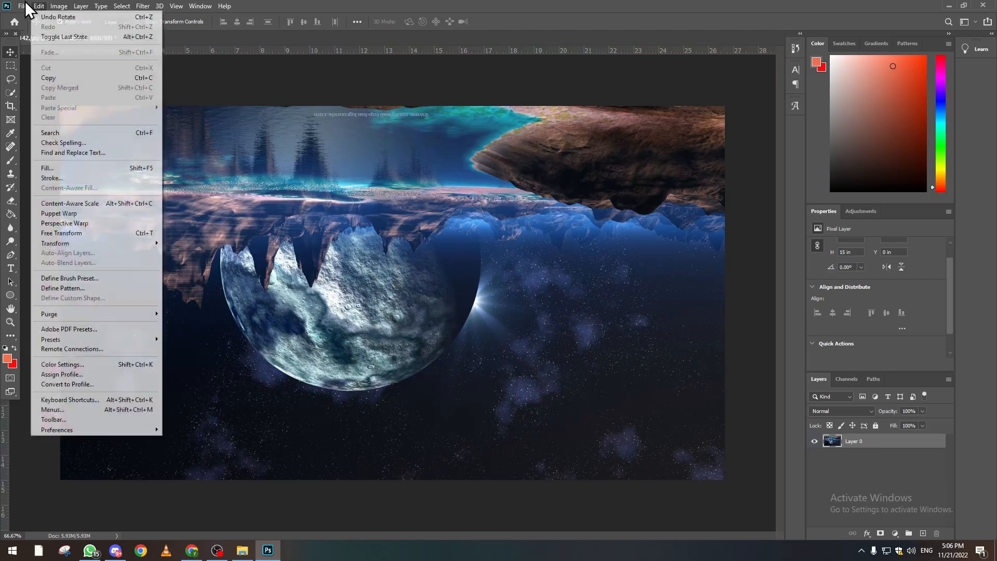
pyautogui.moveTo(55, 243)
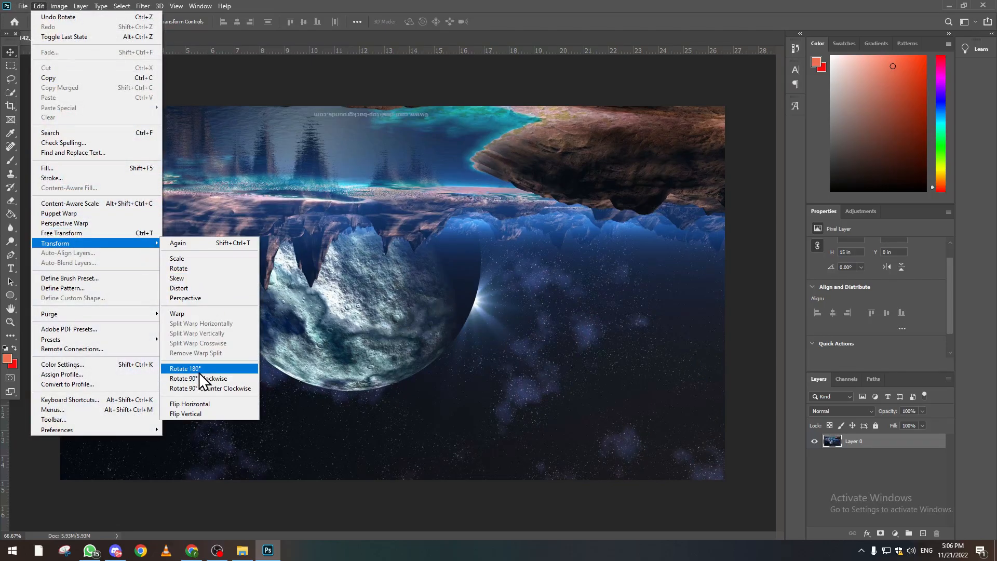
pyautogui.moveTo(198, 378)
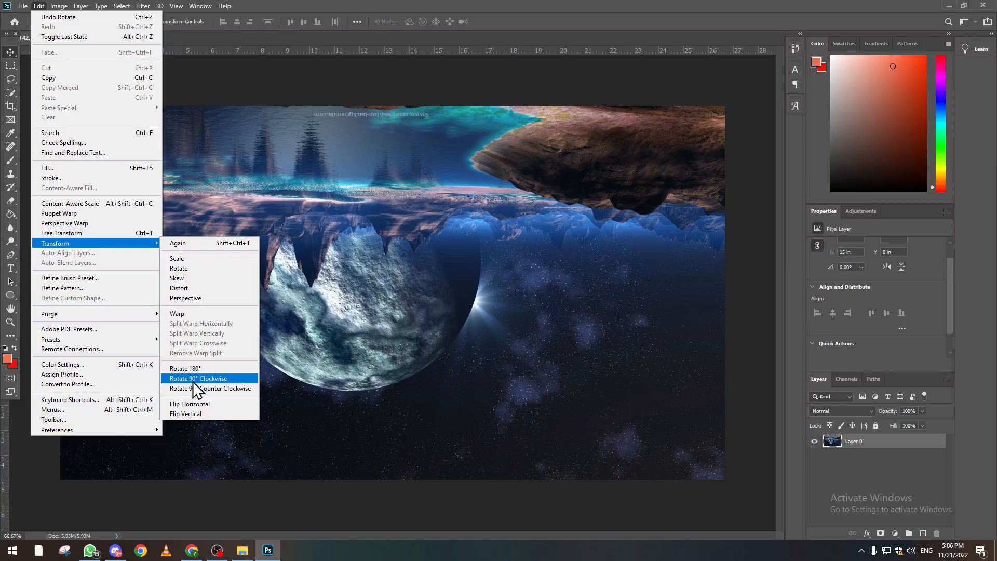
pyautogui.moveTo(190, 403)
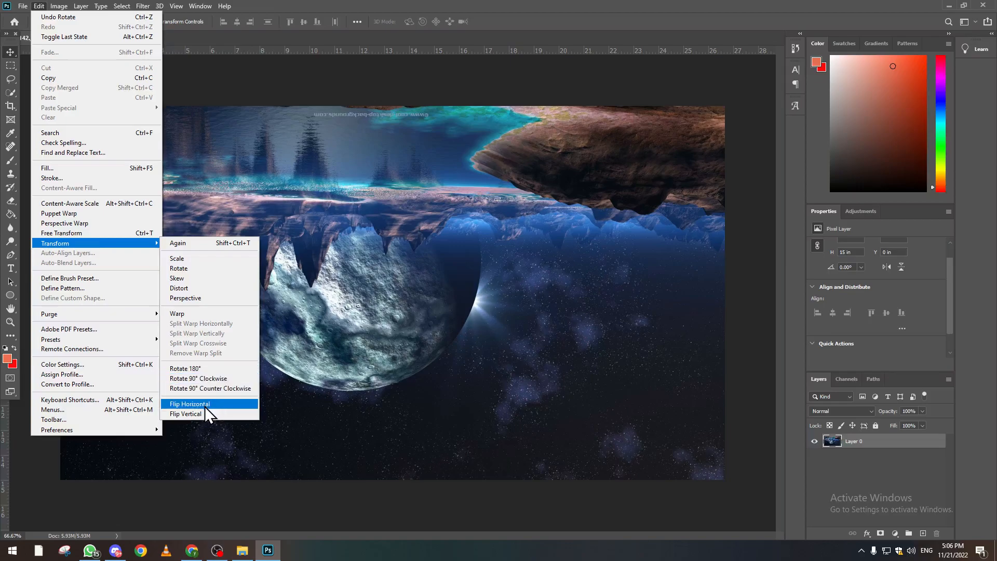
pyautogui.click(186, 414)
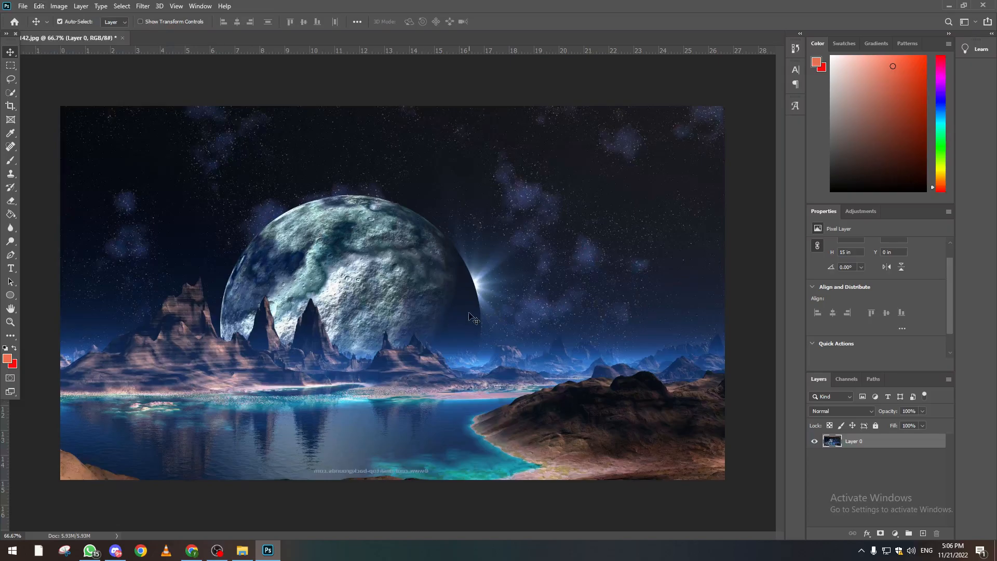
pyautogui.click(33, 6)
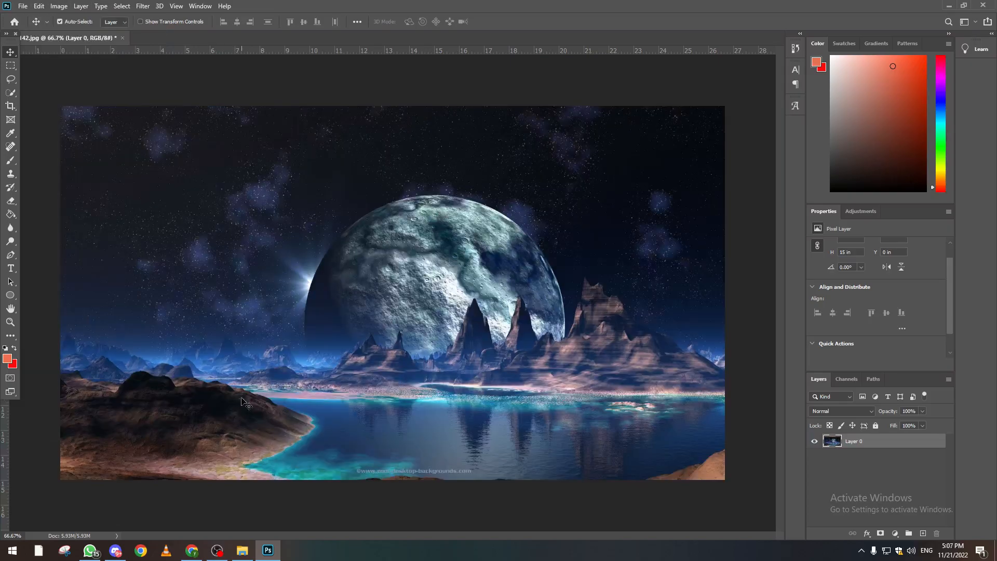
pyautogui.moveTo(373, 376)
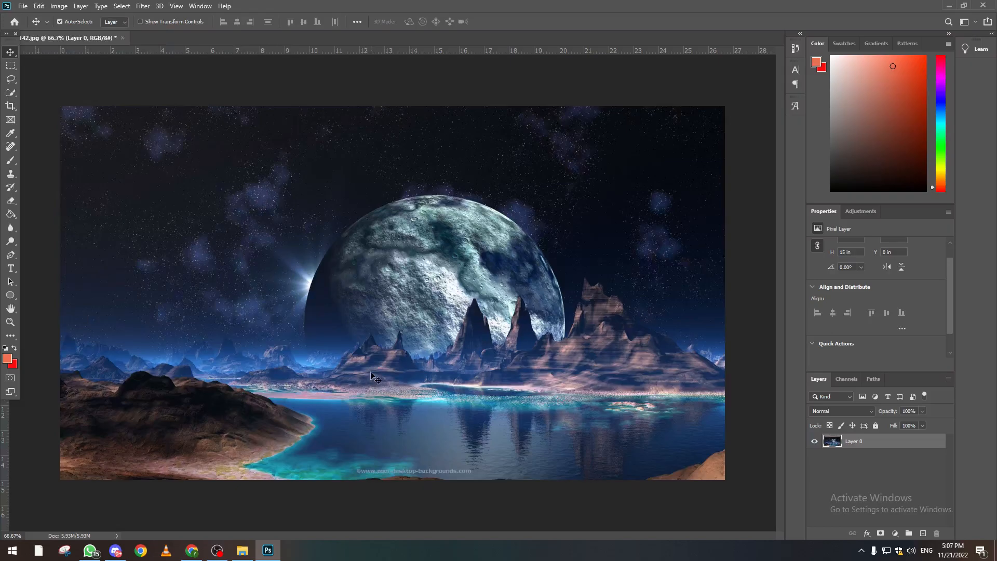